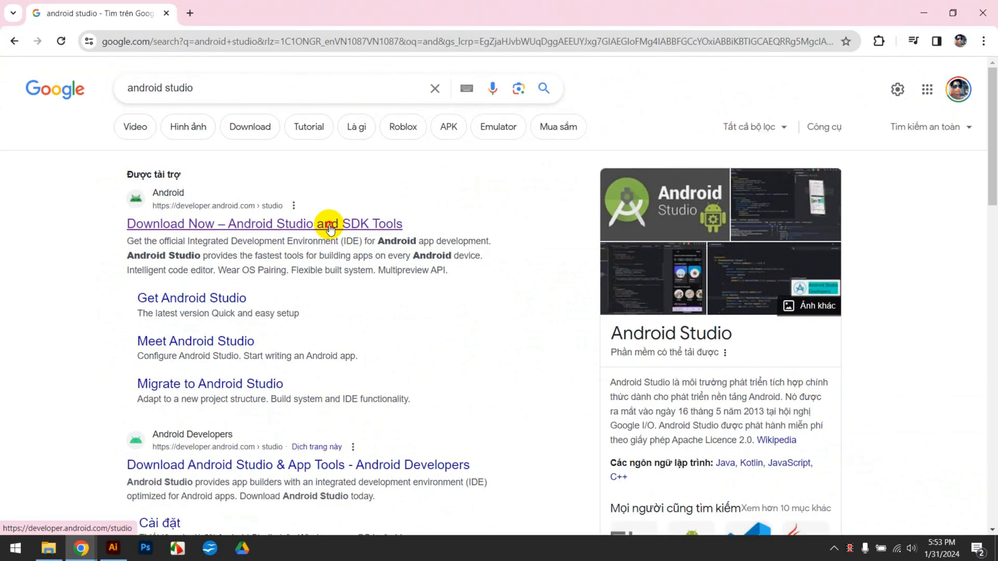
Agree to the Android Studio terms and start the Hedgehog for Windows download
click(264, 224)
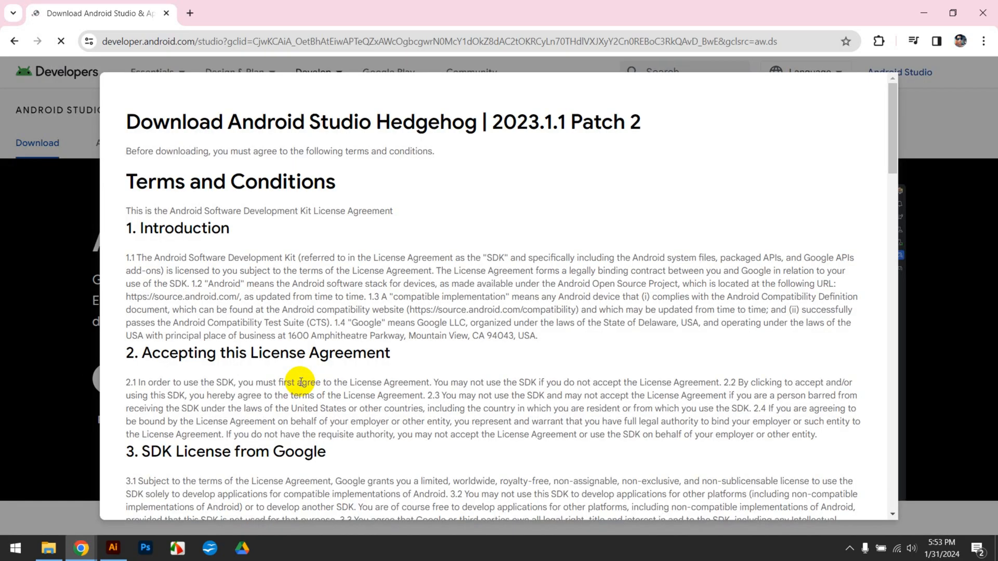
scroll(down, 3)
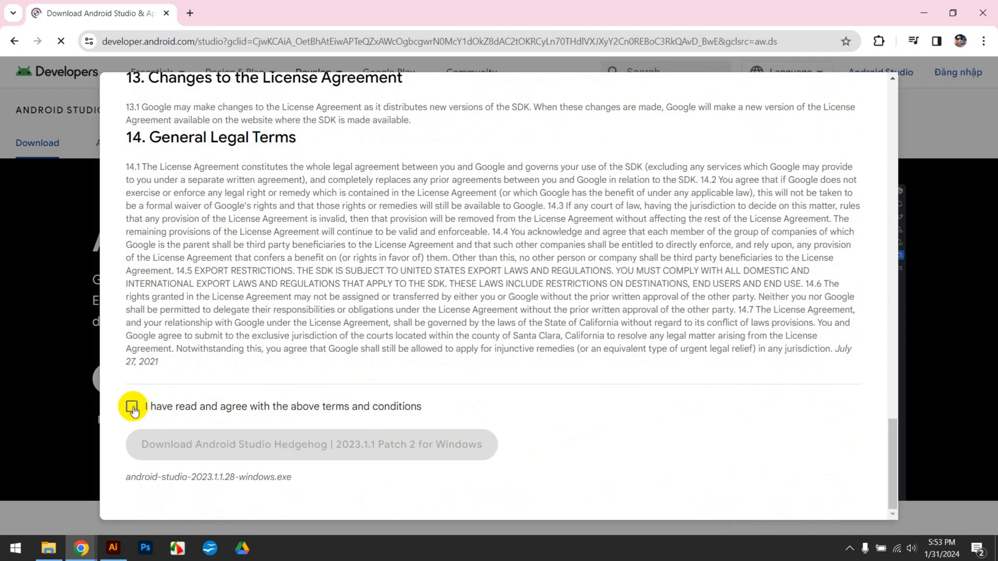
click(132, 406)
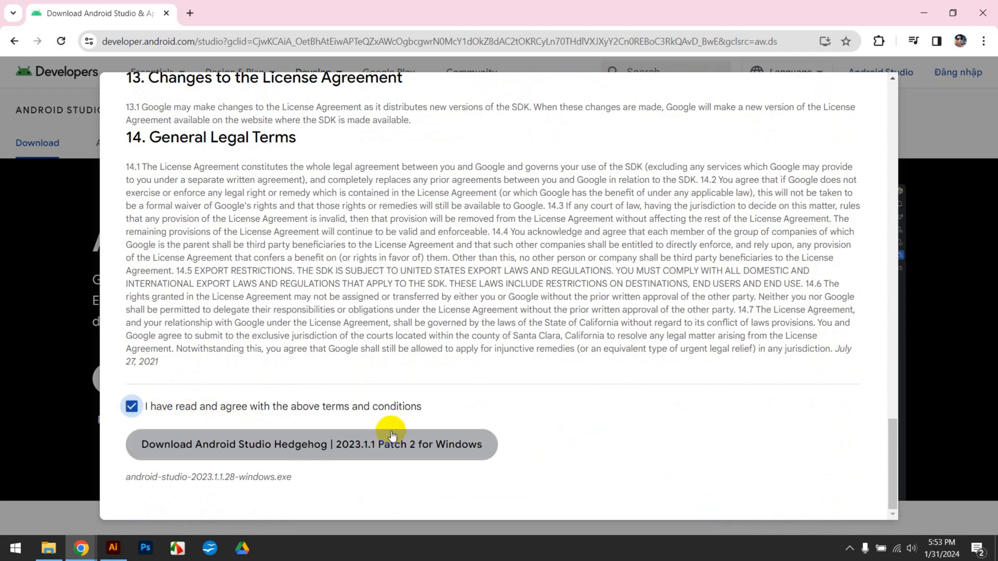
click(311, 443)
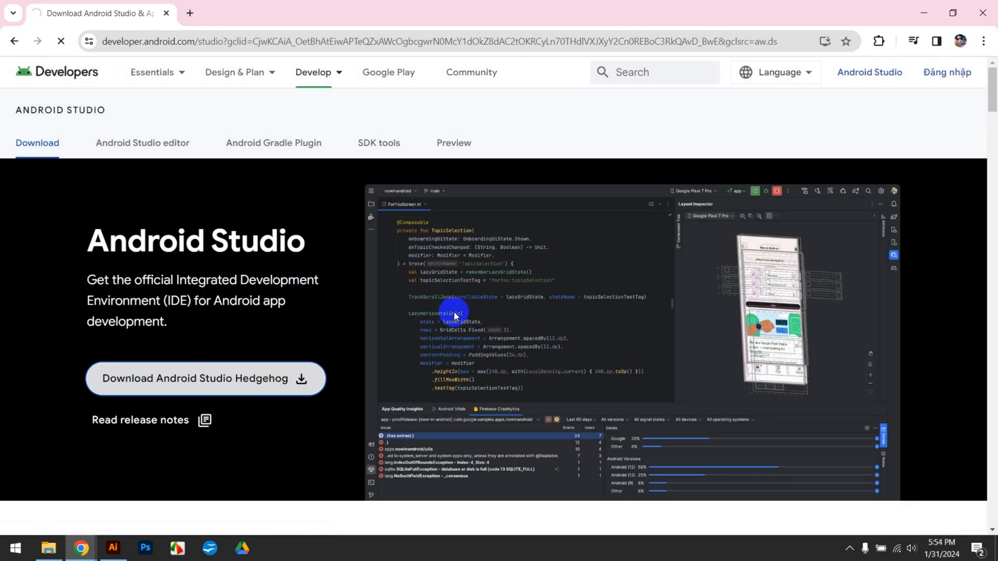
Save the installer into the Tam folder on the Desktop and locate it in File Explorer
click(205, 378)
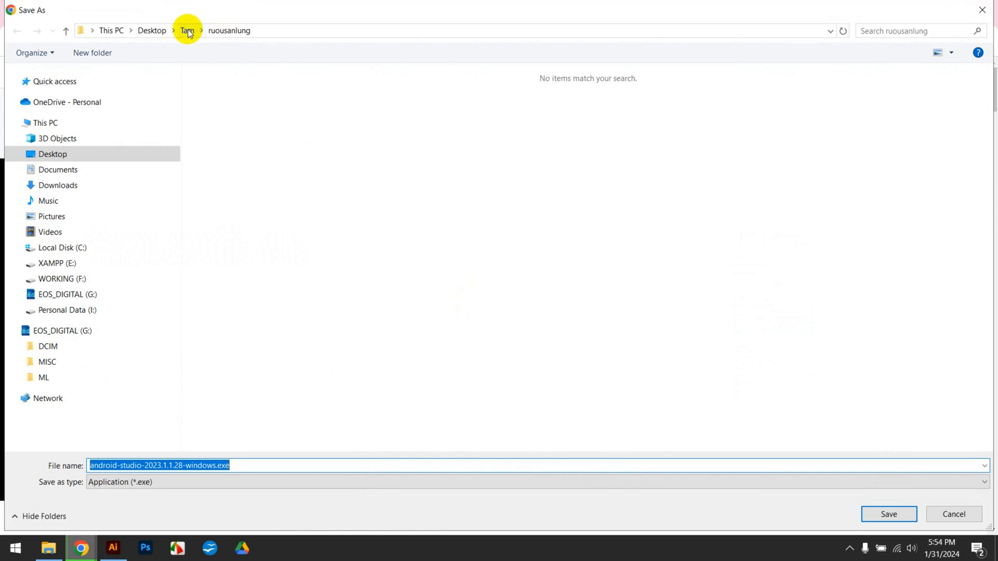
click(186, 30)
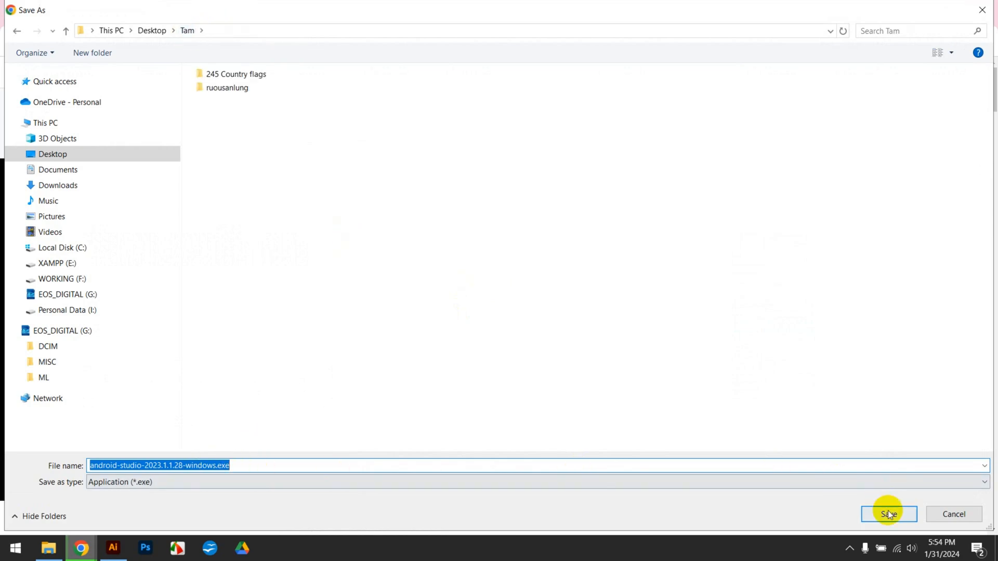
click(889, 515)
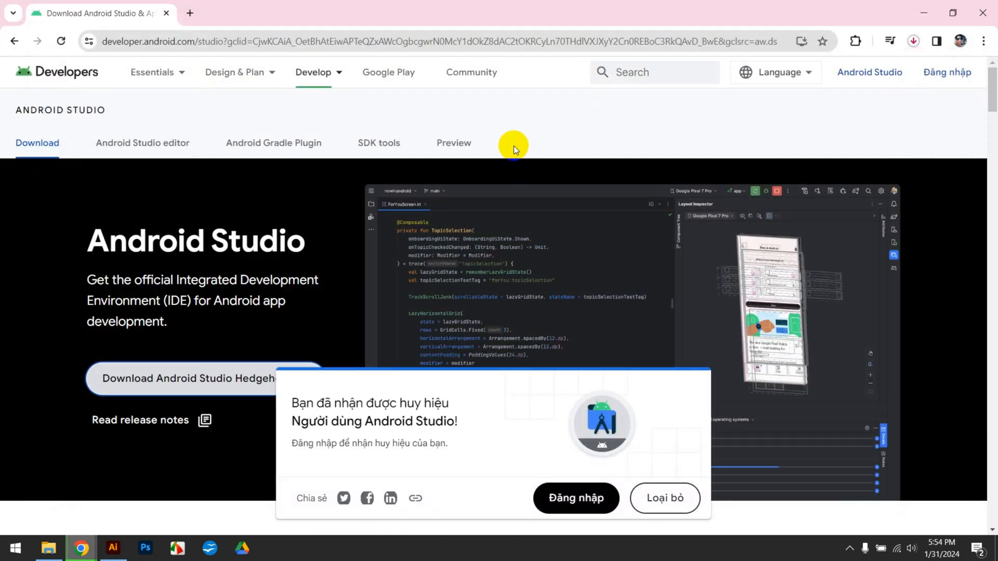
mouse_move(89, 554)
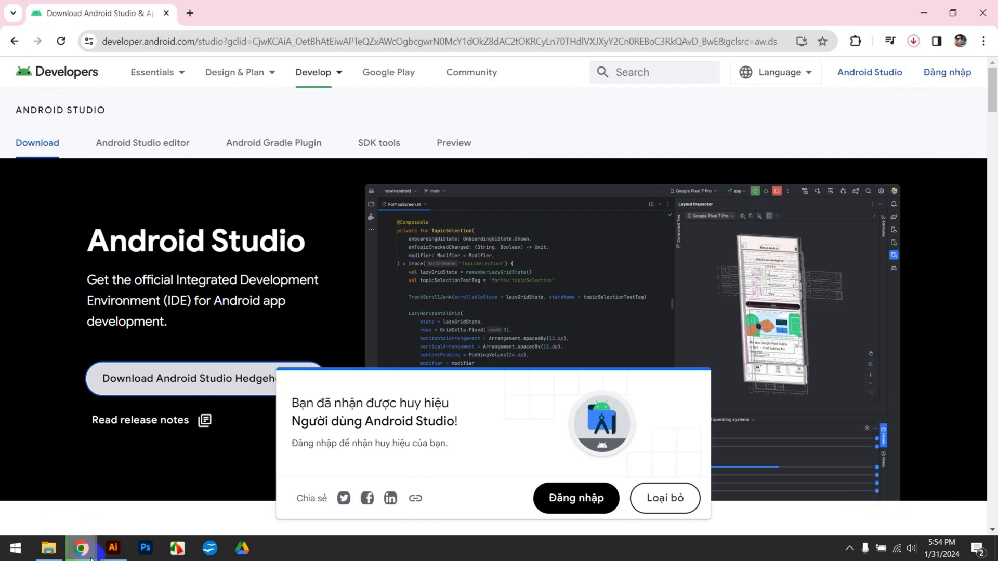
click(912, 40)
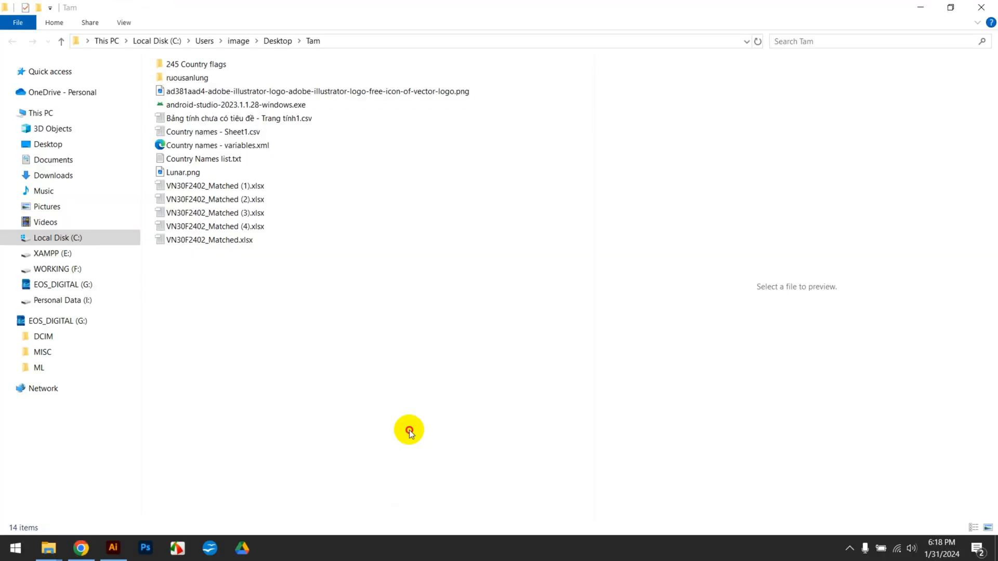
Run android-studio-2023.1.1.28-windows.exe as administrator
click(236, 104)
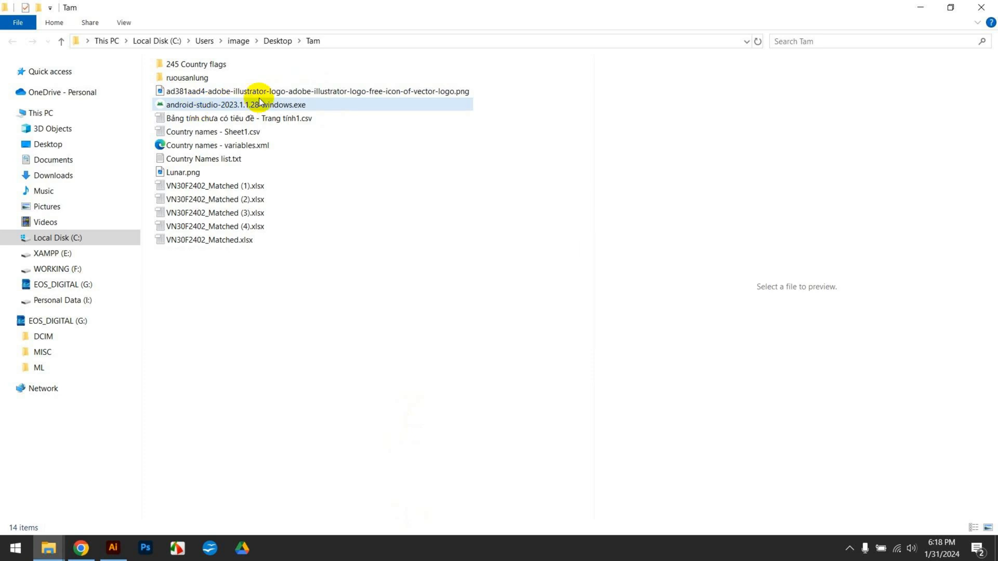
right_click(236, 104)
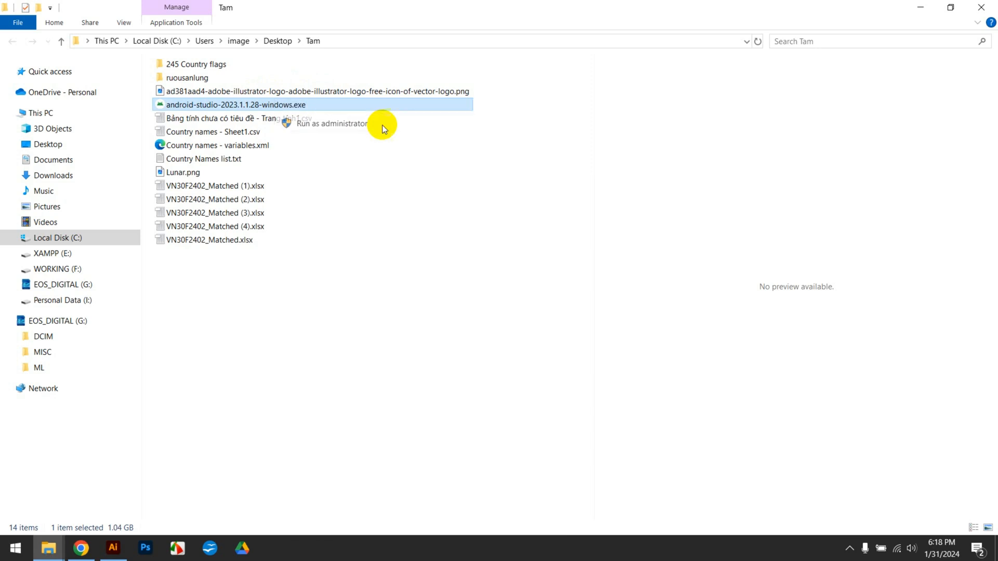
click(330, 124)
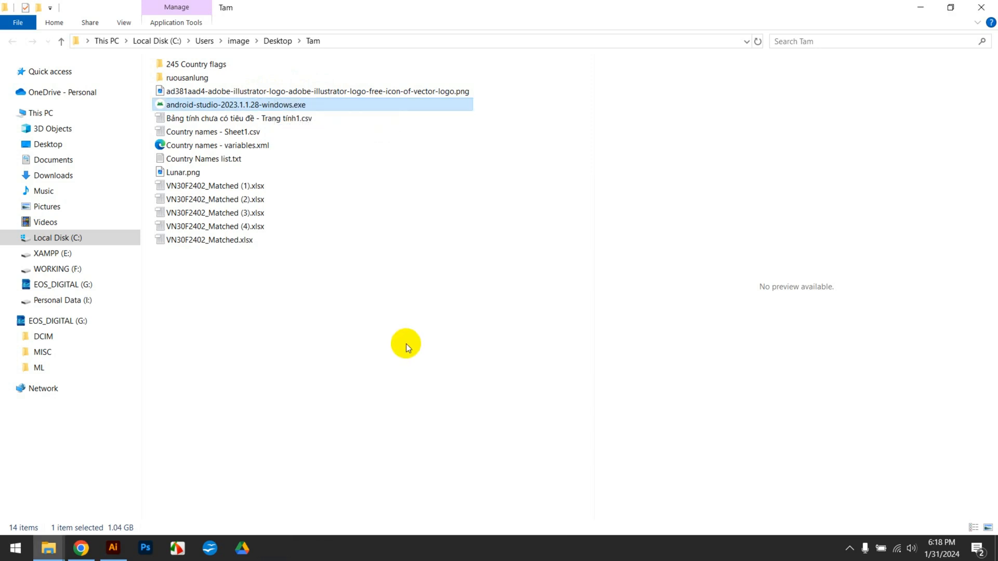
double_click(235, 104)
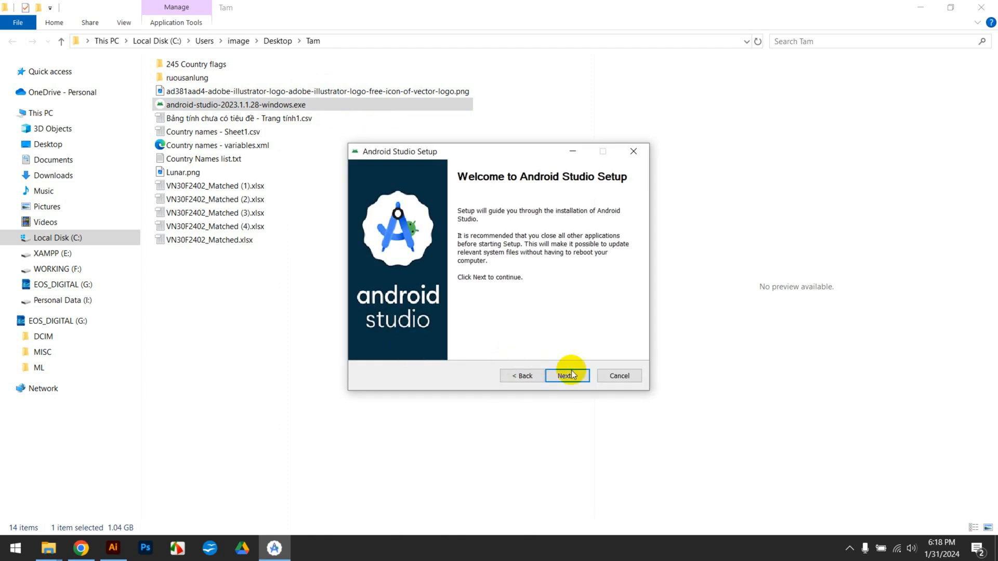
Install with default components, location and shortcuts, then finish with 'Start Android Studio' checked
click(565, 375)
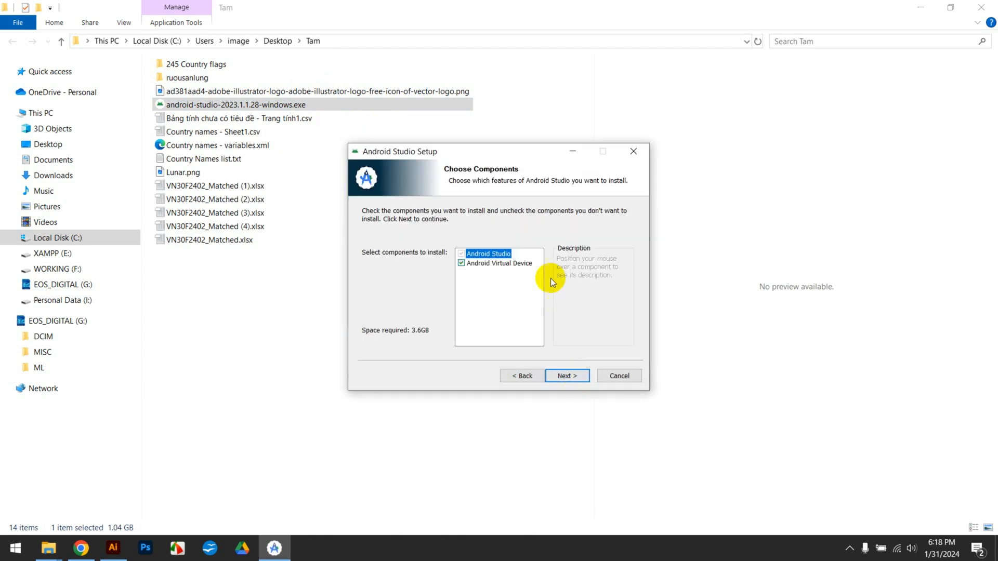
mouse_move(519, 263)
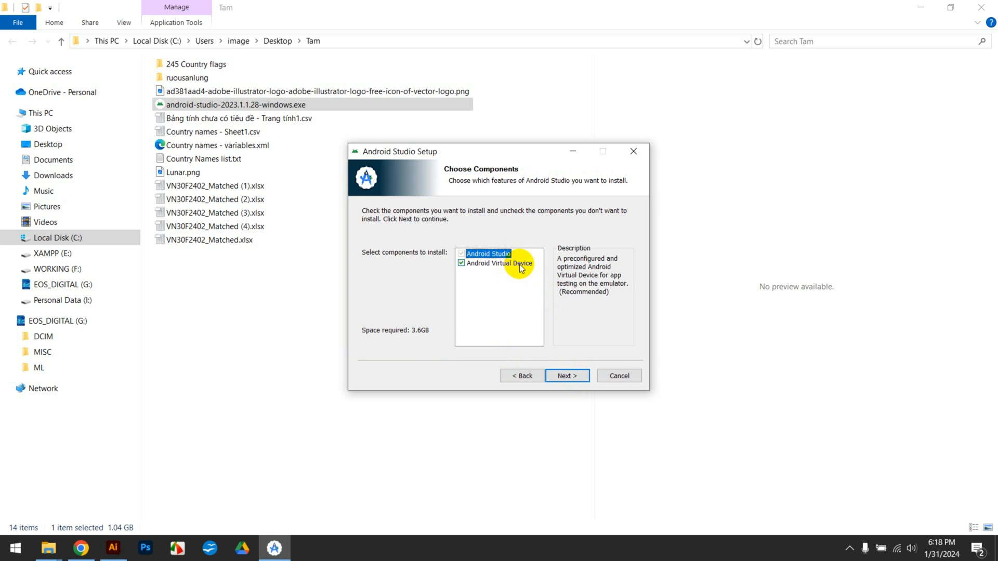
click(565, 375)
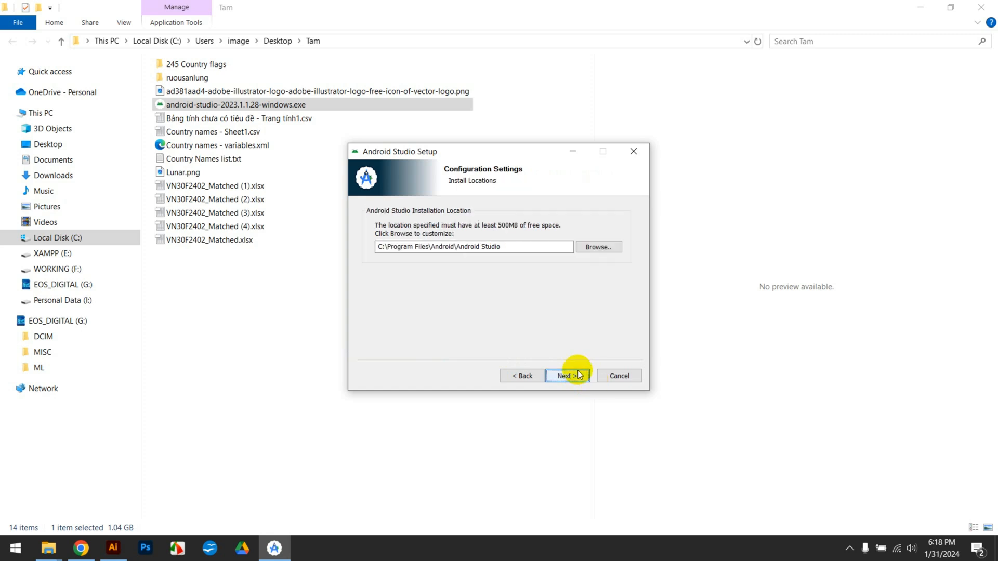
click(566, 375)
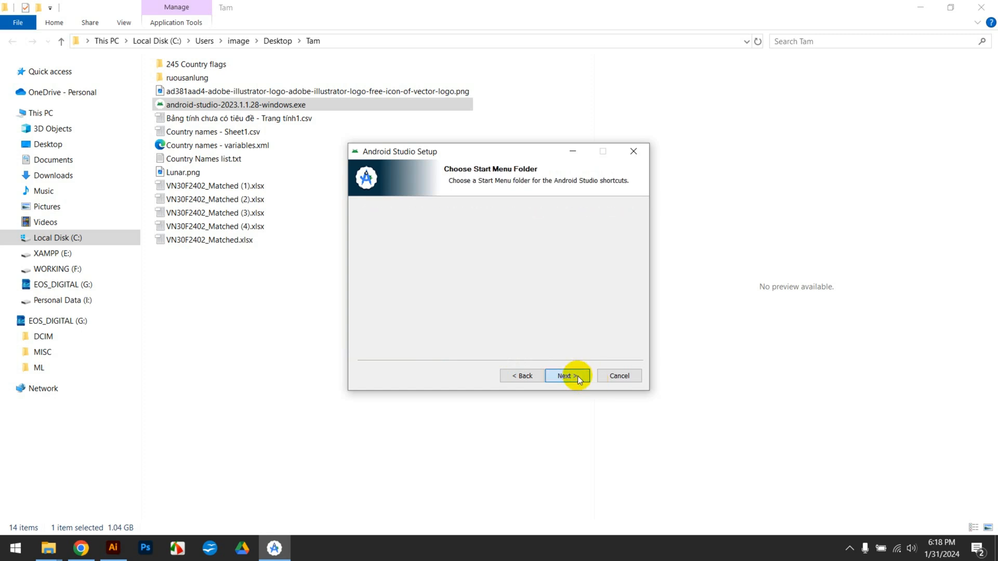
click(565, 375)
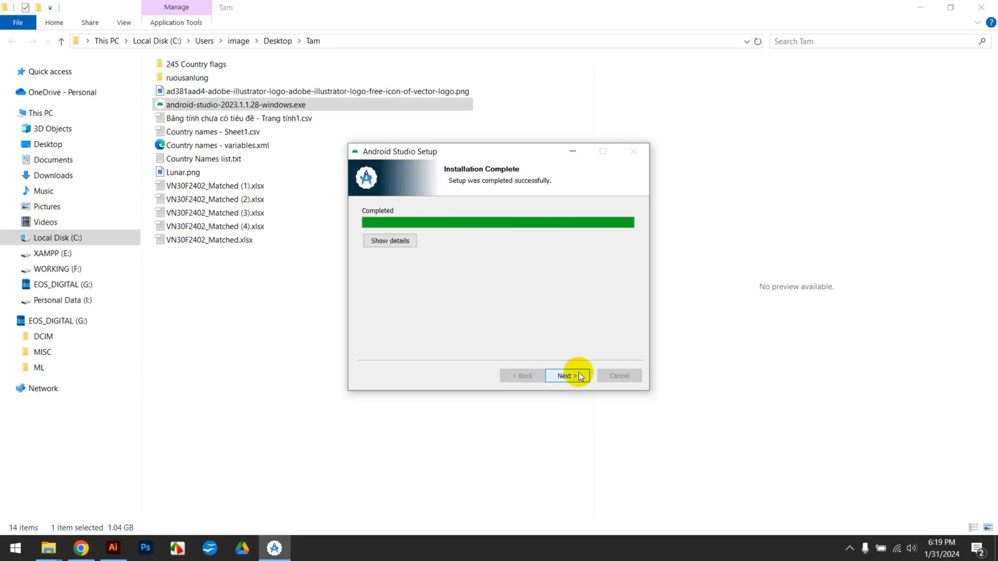
click(566, 375)
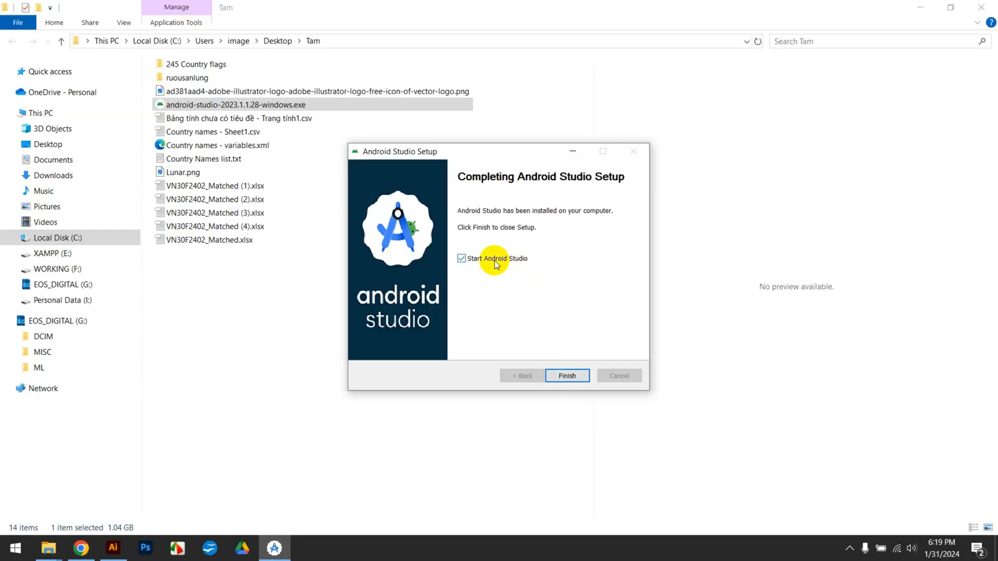
click(565, 375)
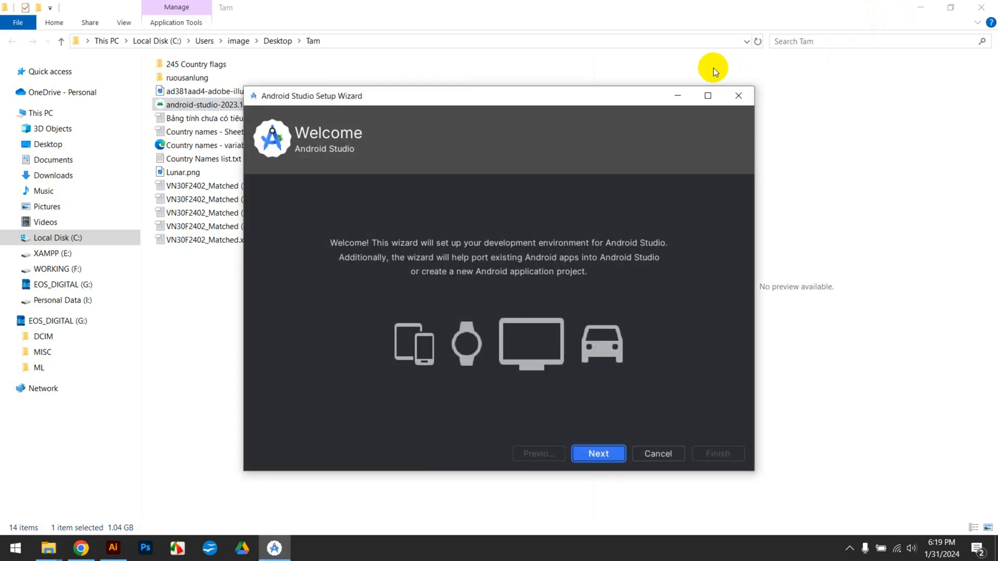
Continue the first-run wizard with the Standard install type and verified SDK settings
click(598, 453)
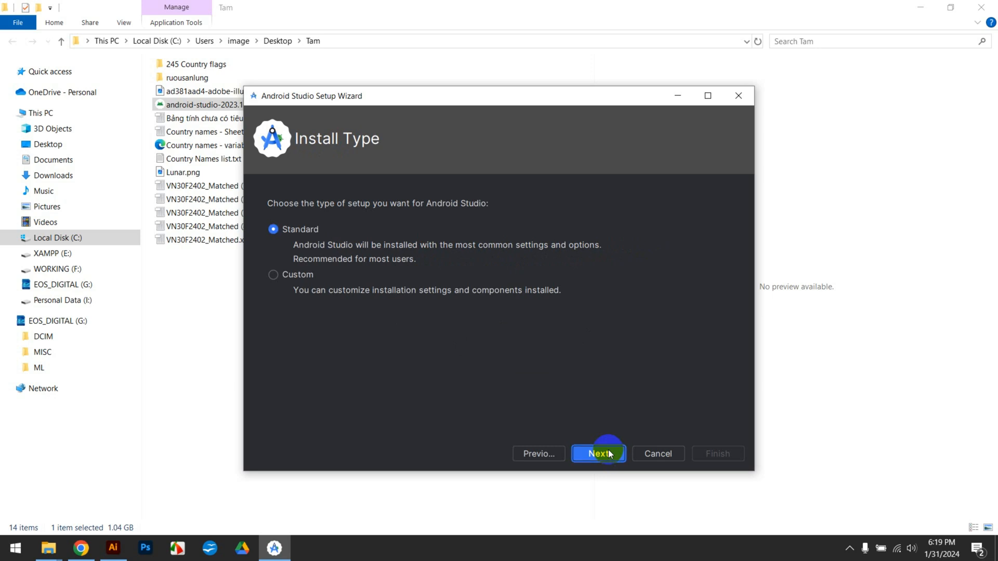
click(596, 453)
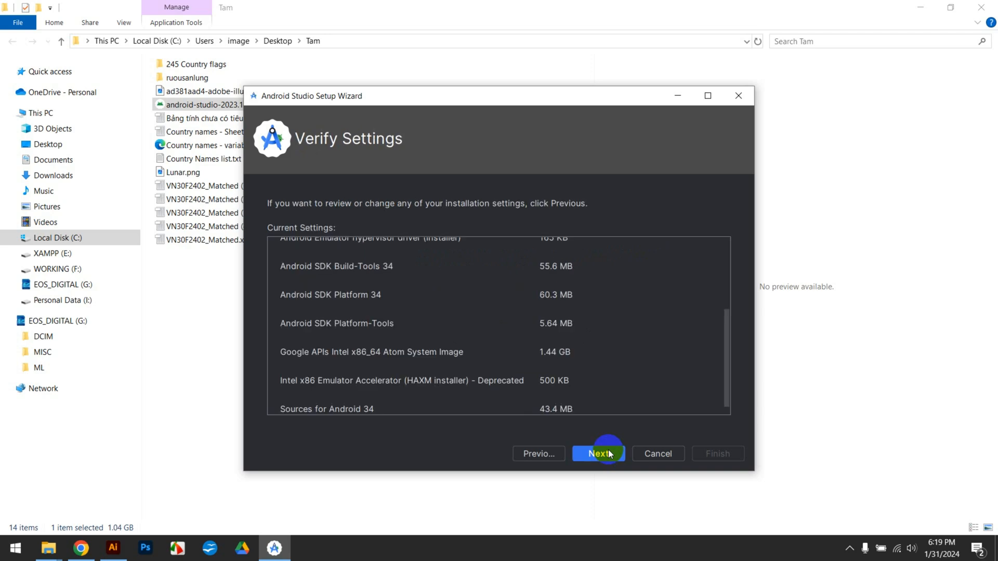
click(597, 454)
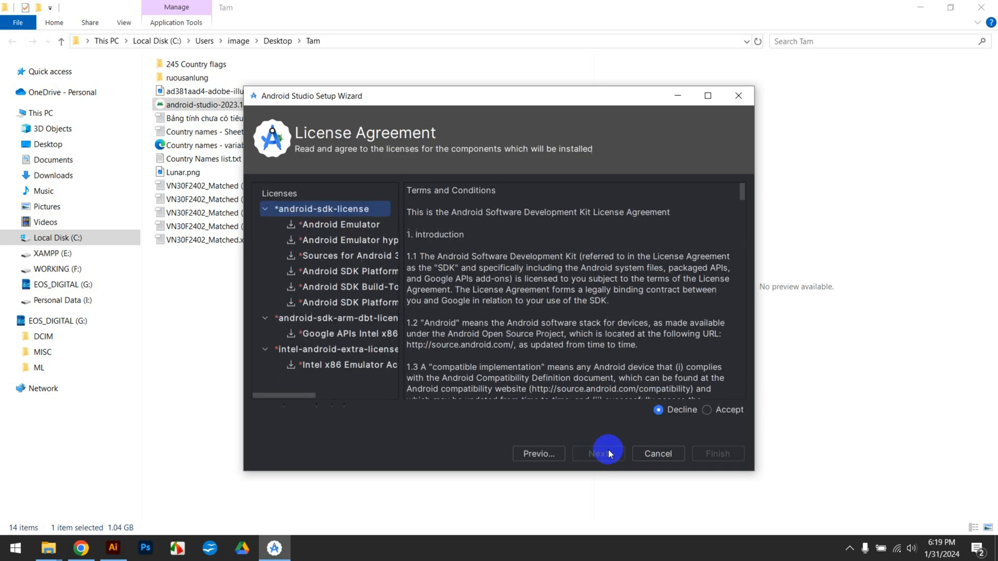
Scroll through the android-sdk-license text and select Accept
scroll(down, 3)
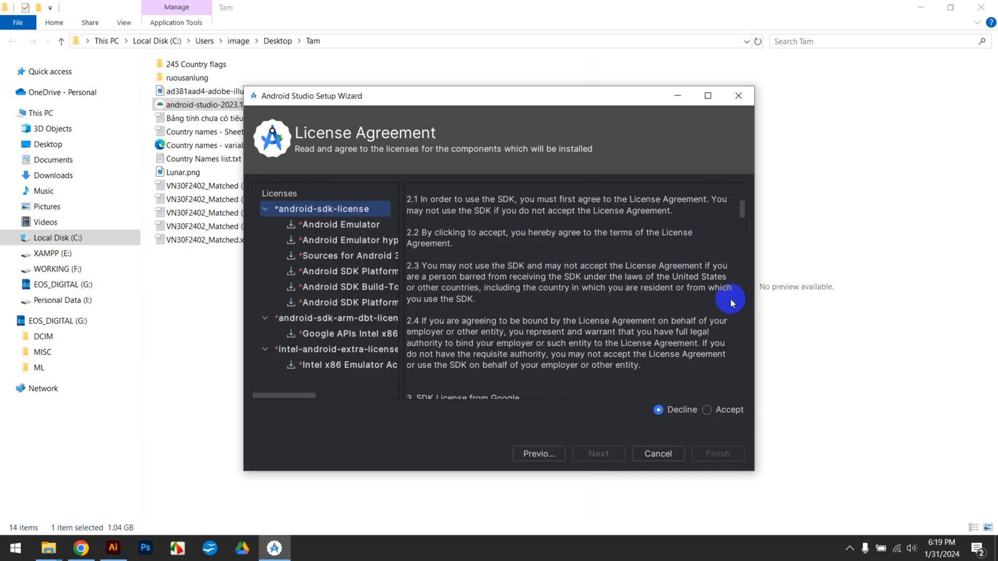
scroll(down, 3)
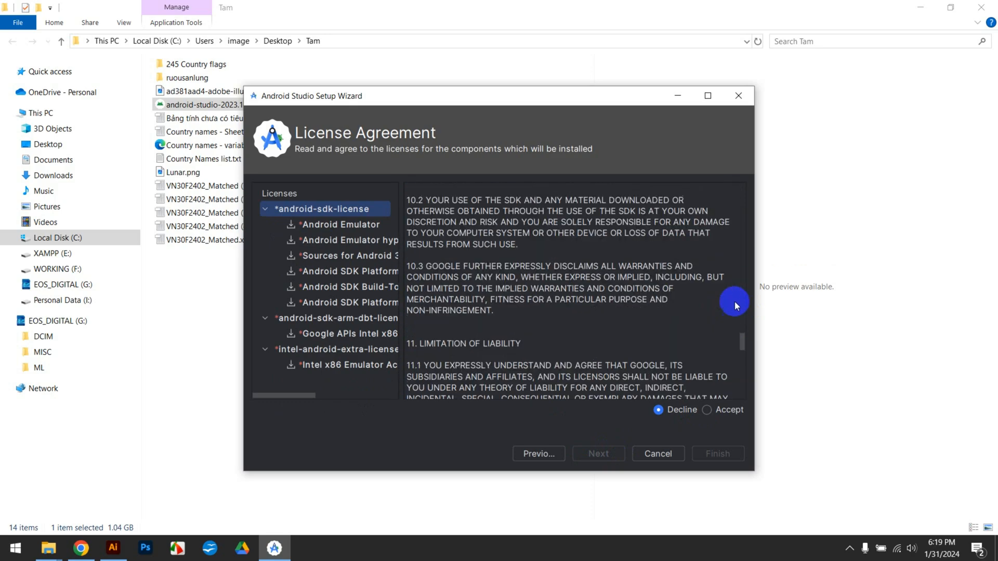
scroll(down, 3)
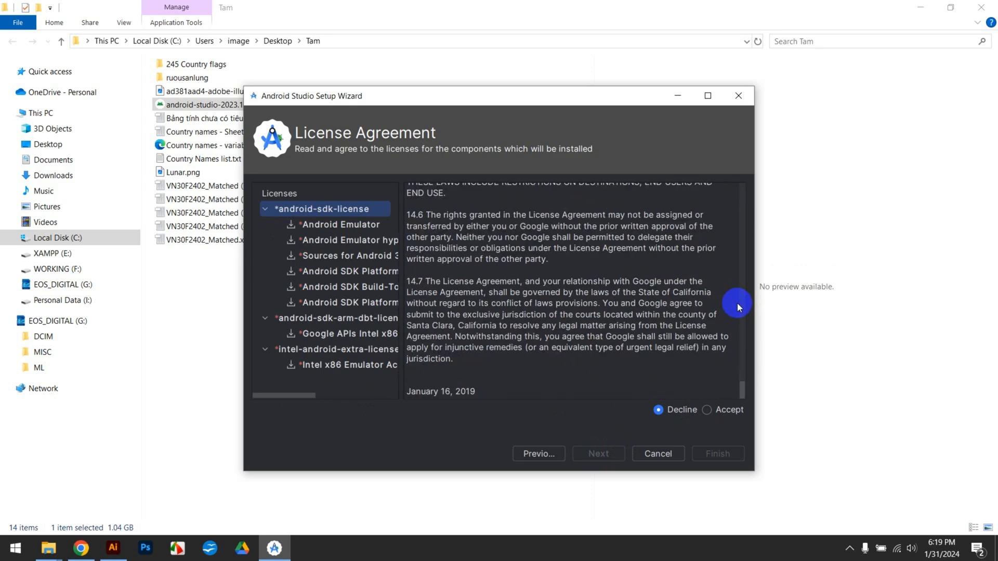
click(707, 409)
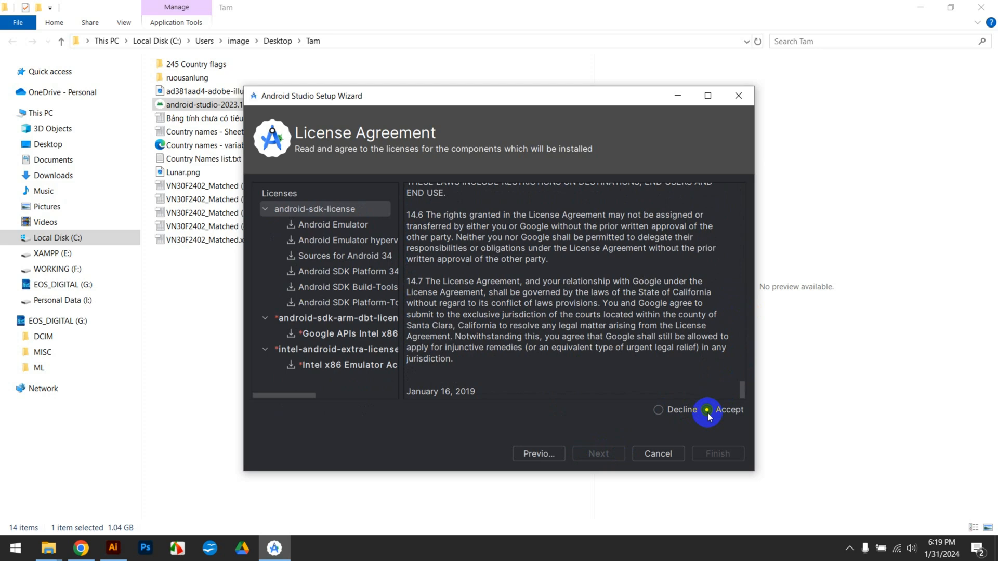
click(707, 409)
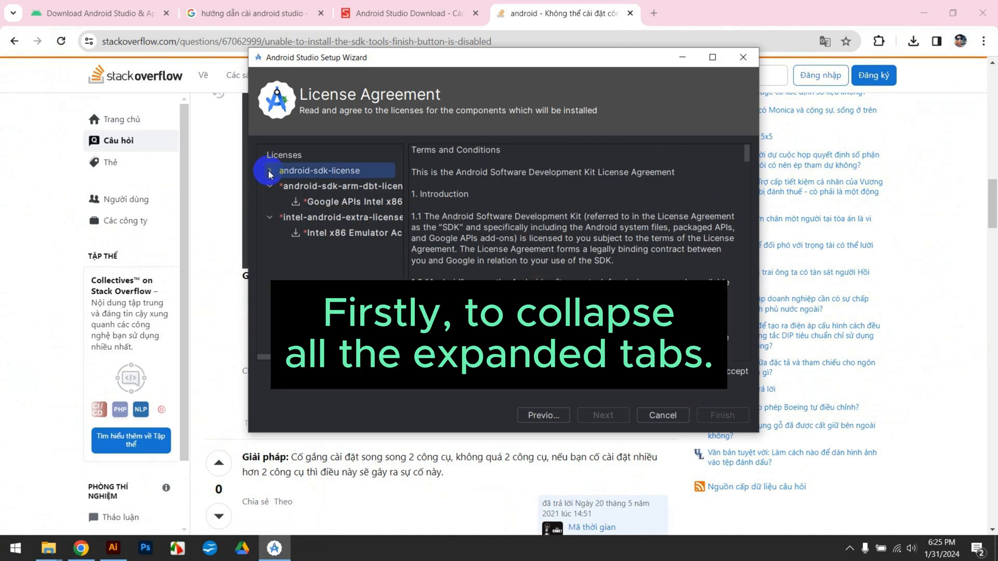
Collapse the android-sdk-license and android-sdk-arm-dbt-license groups in the license list
click(270, 170)
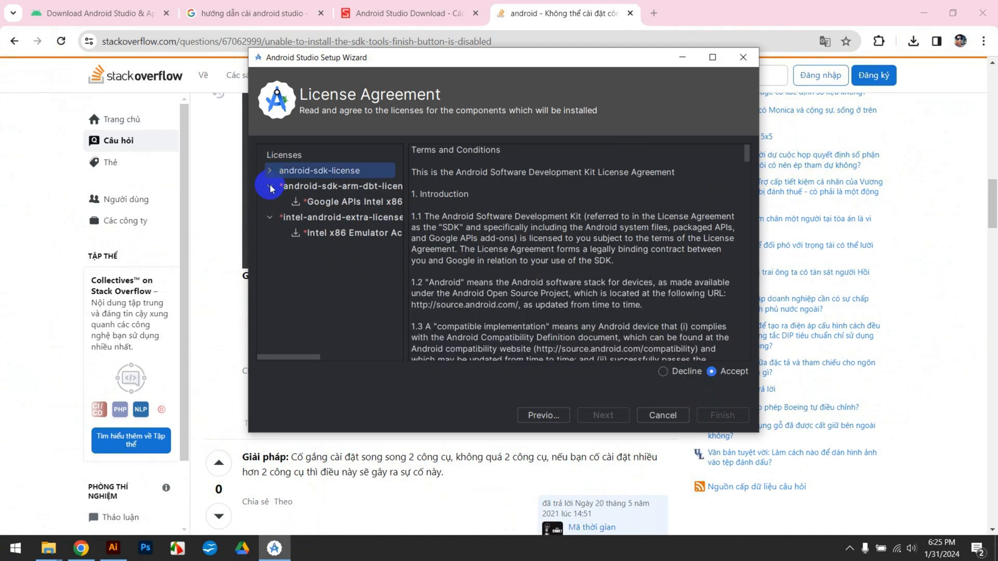
click(269, 186)
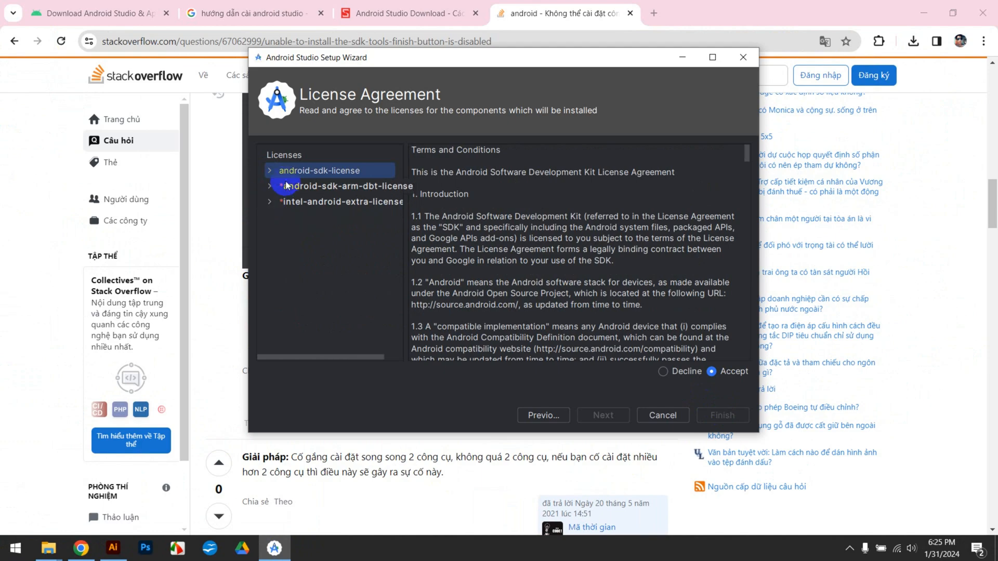
scroll(down, 3)
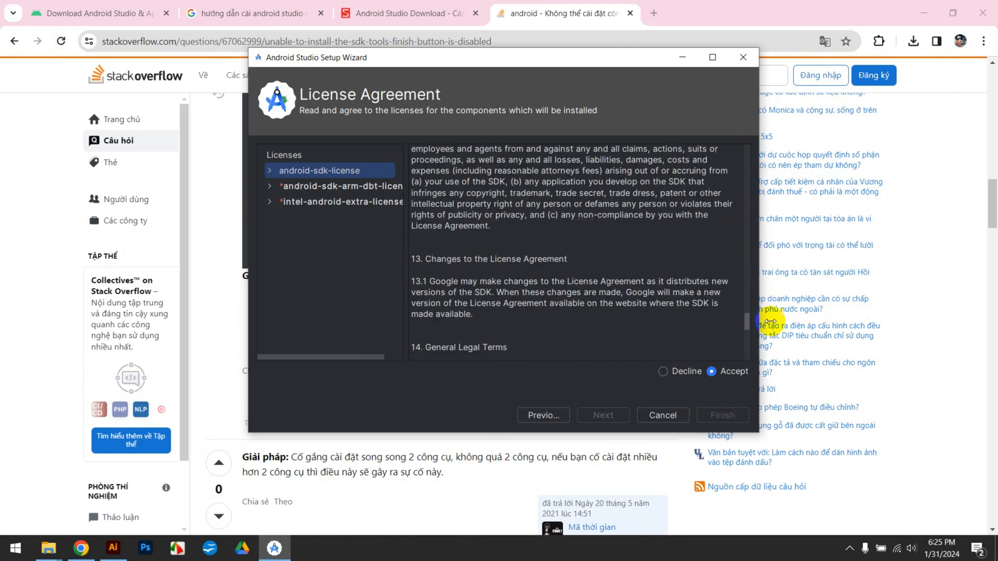